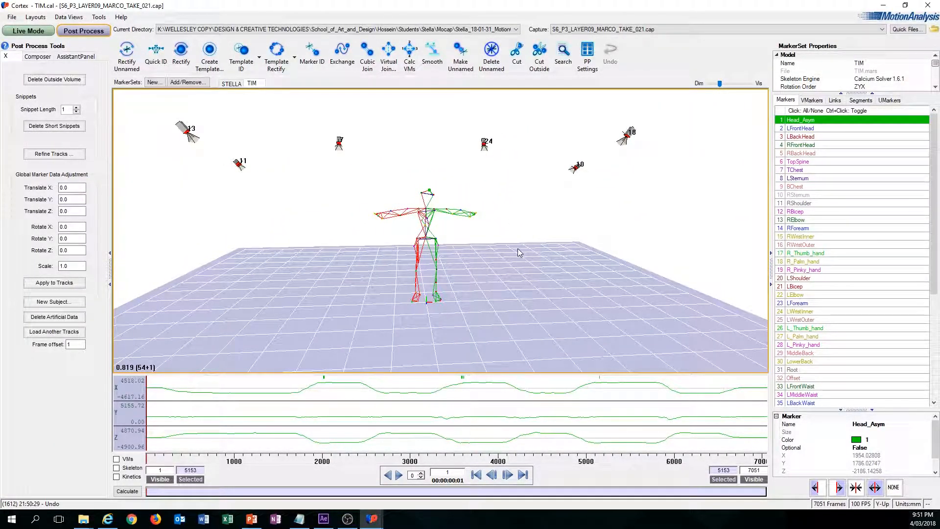
{"action": "mouse_move", "coordinate": [534, 244]}
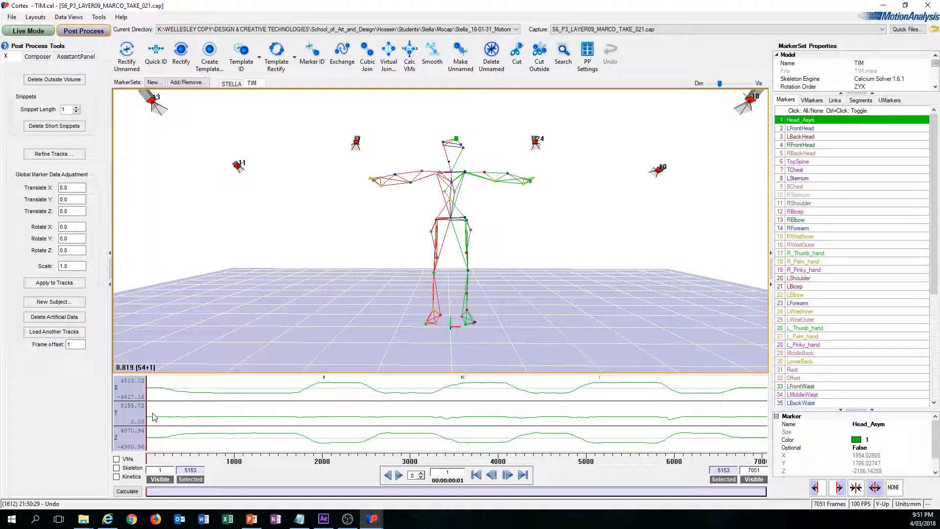
Step: Select Head_Asym in the Markers list to show its X, Y, Z track curves
{"action": "left_click", "coordinate": [326, 414]}
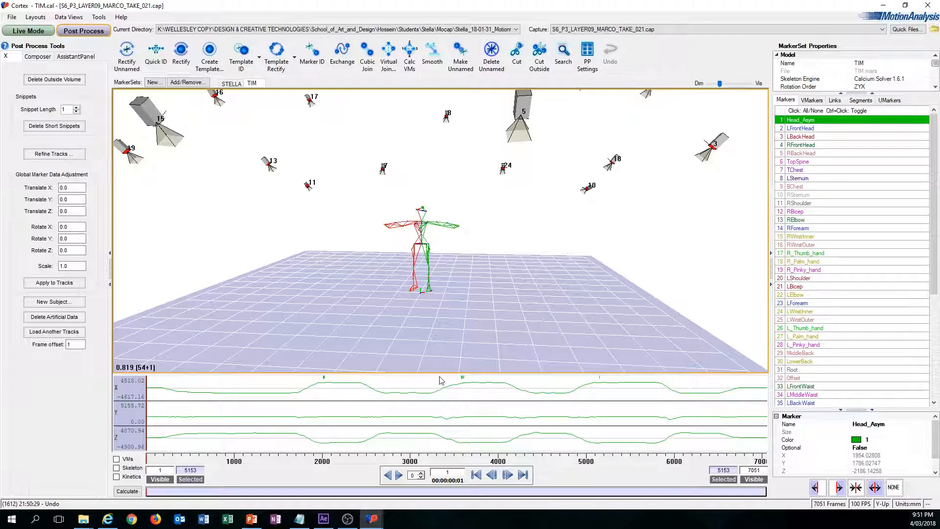
{"action": "mouse_move", "coordinate": [631, 387]}
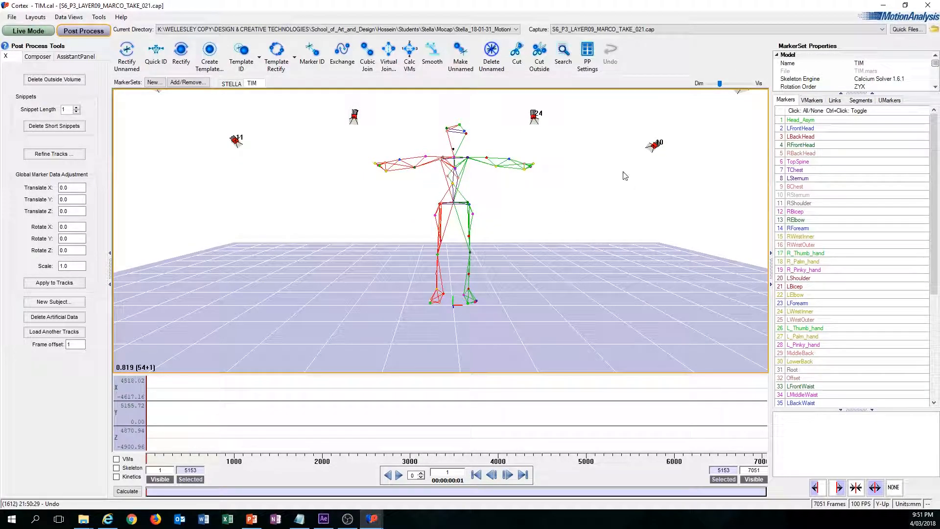
{"action": "left_click", "coordinate": [800, 120]}
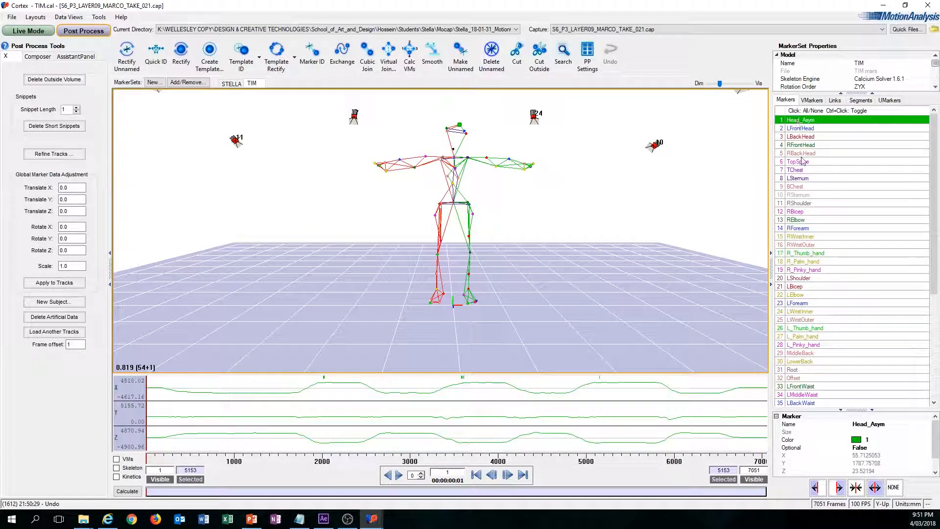
{"action": "scroll", "scroll_direction": "down", "scroll_amount": 3}
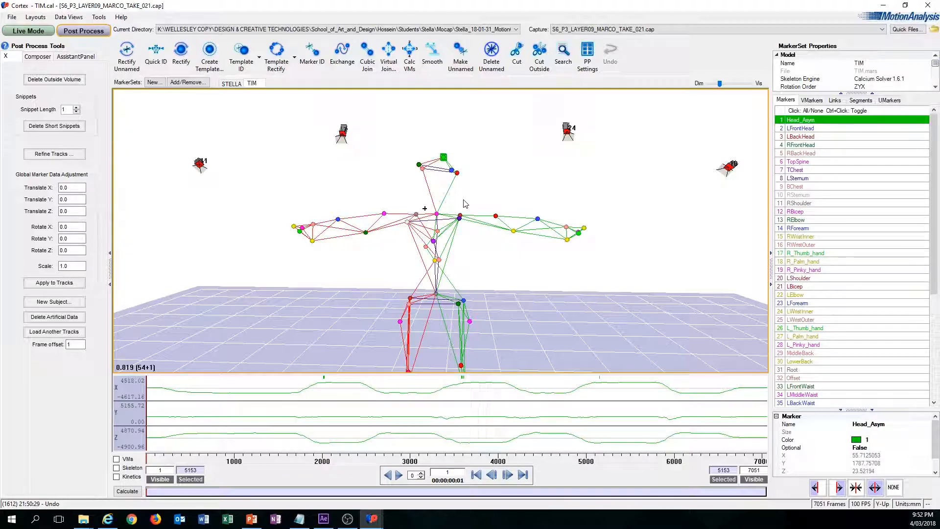
{"action": "mouse_move", "coordinate": [421, 271]}
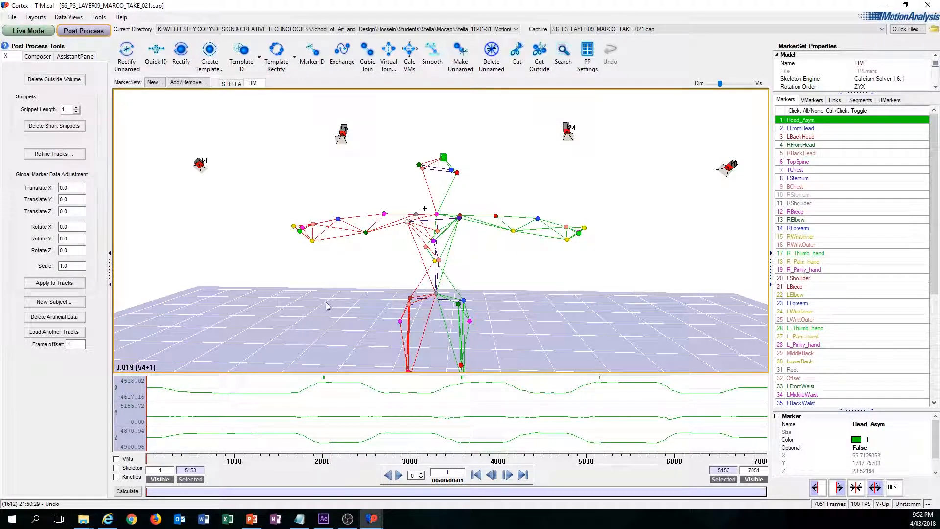
{"action": "mouse_move", "coordinate": [275, 351]}
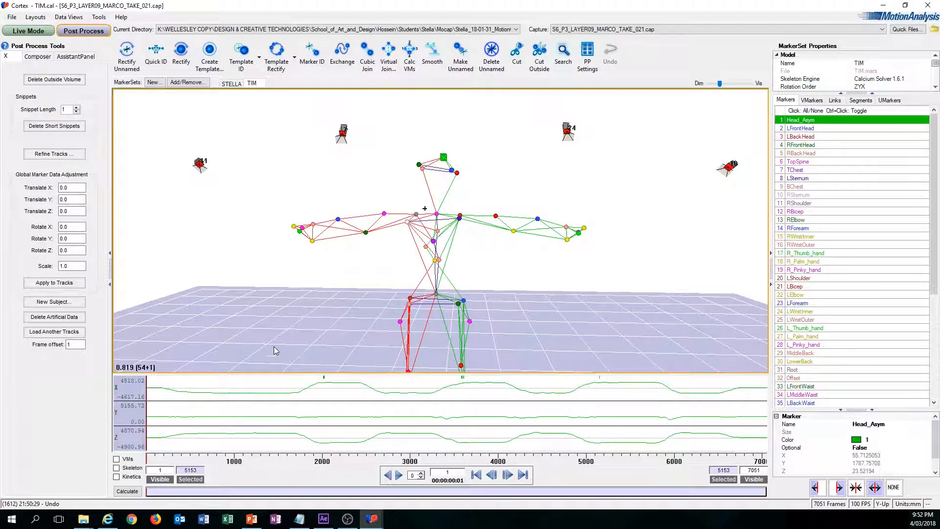
{"action": "mouse_move", "coordinate": [492, 173]}
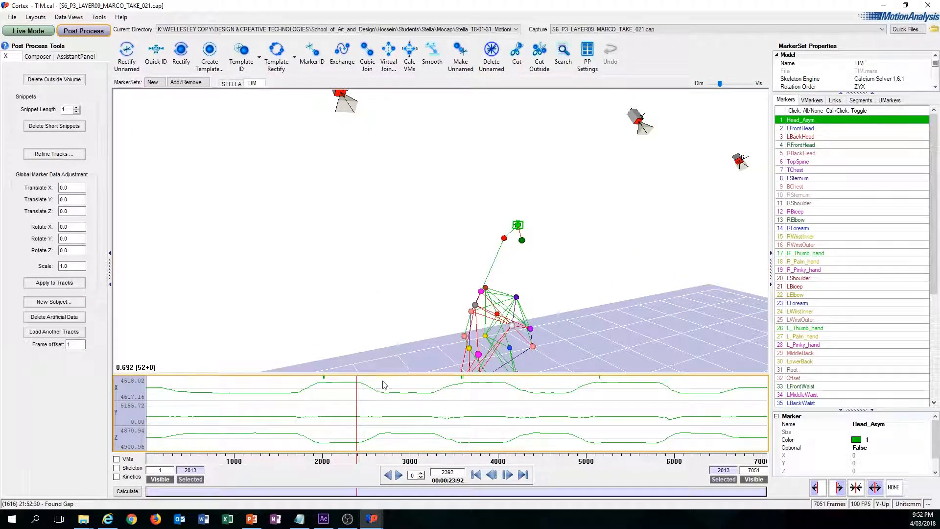
Step: Jump to Head_Asym's next gap at frame 3971, then select the LToe marker
{"action": "left_click", "coordinate": [498, 490]}
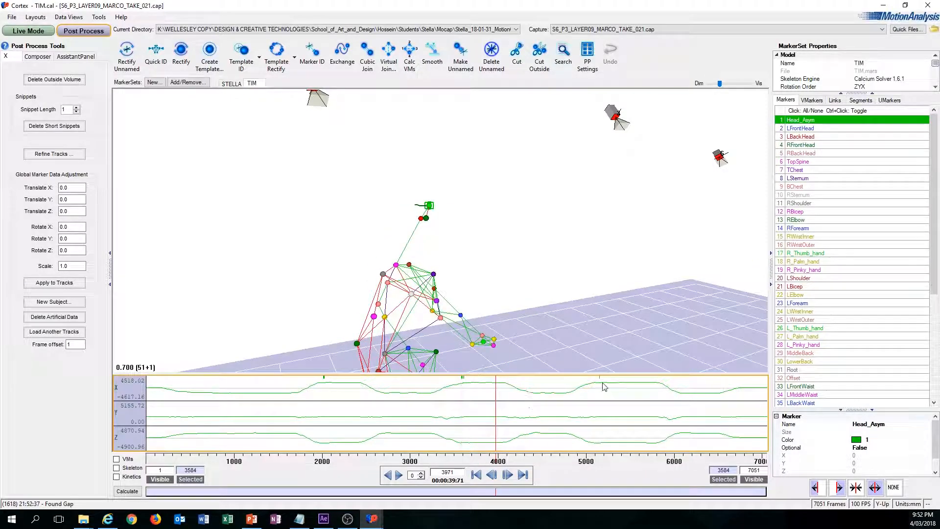
{"action": "left_click", "coordinate": [794, 186]}
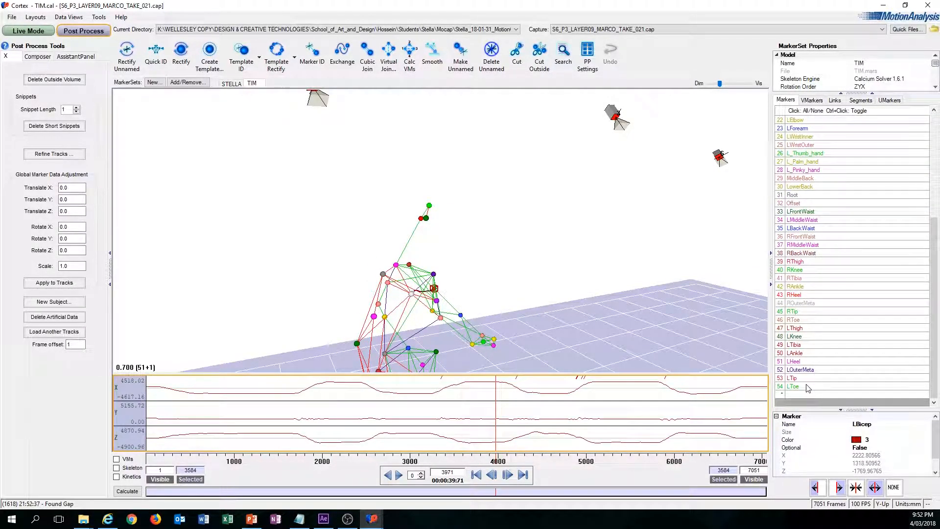
{"action": "left_click", "coordinate": [797, 387]}
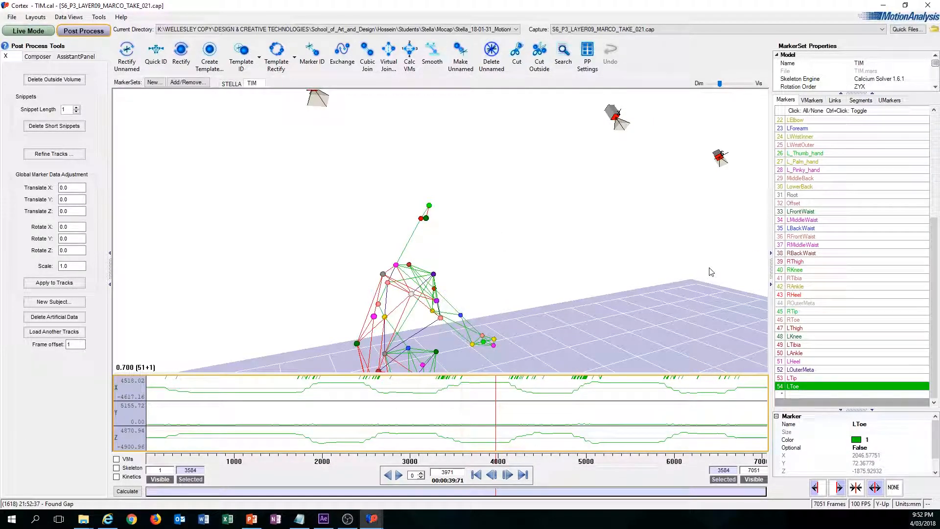
{"action": "mouse_move", "coordinate": [440, 259]}
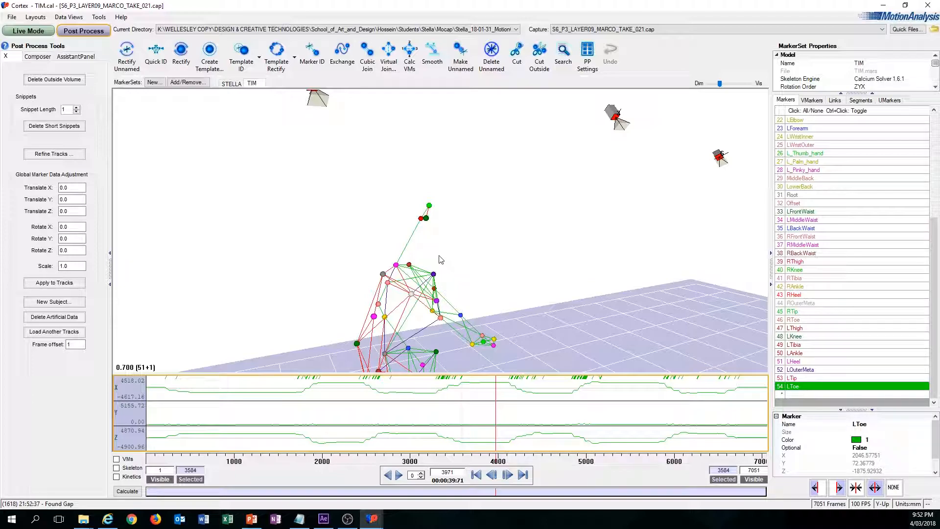